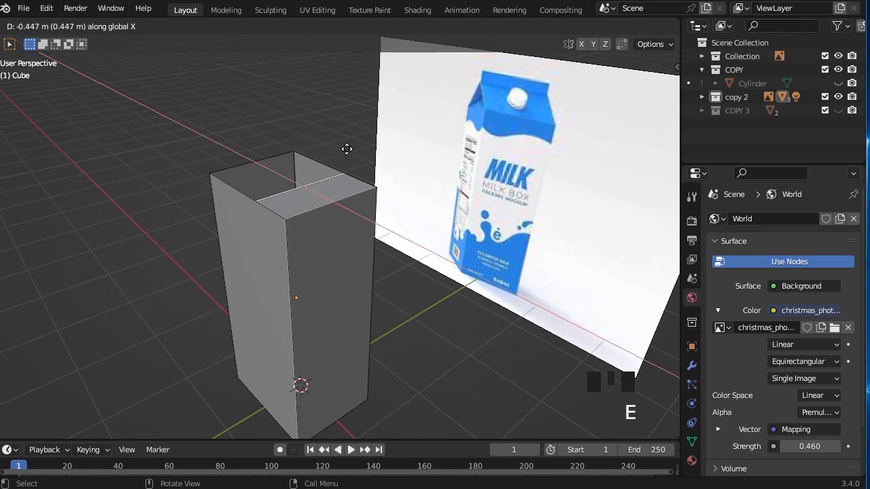
# - Extrude the box's top upward and confirm the peaked gable section of the carton
pyautogui.press('ctrl+z')
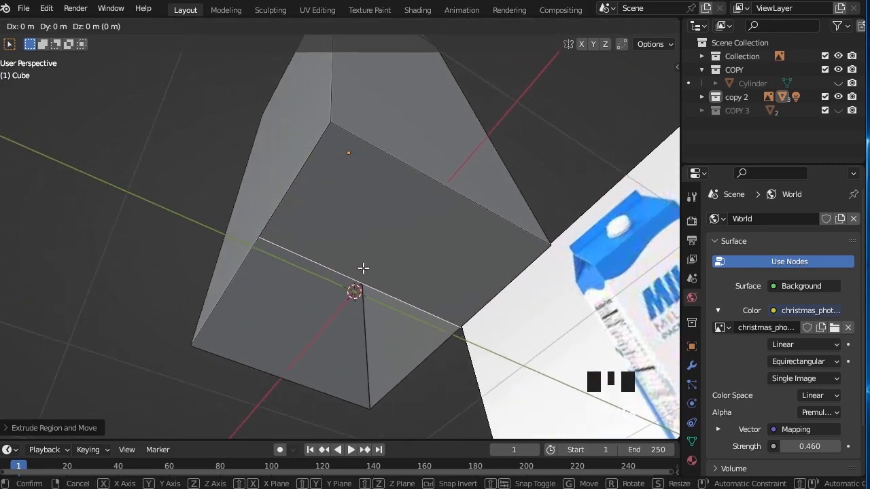
pyautogui.click(781, 218)
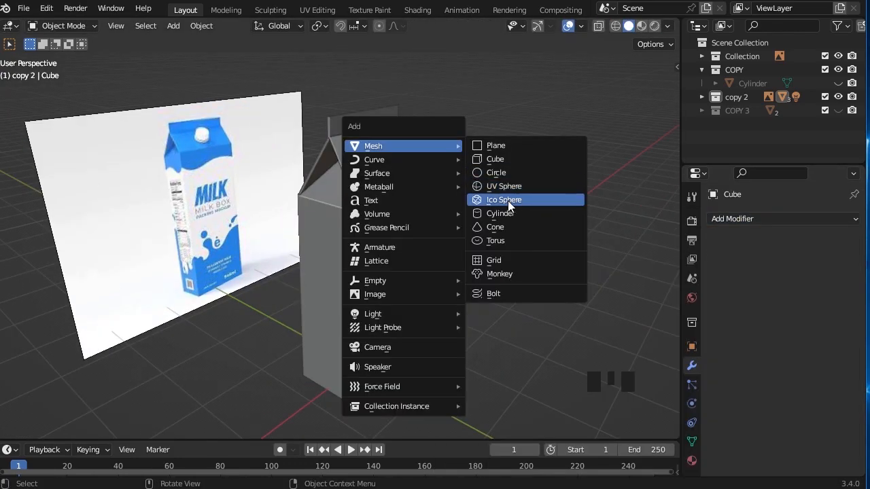
# - Add a cylinder, shrink it to cap size and cut it as a round hole in the sloped top
pyautogui.click(500, 212)
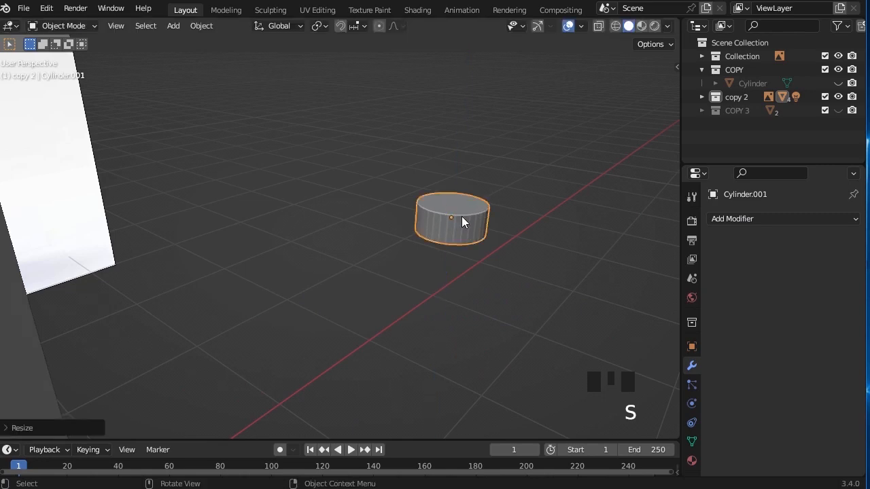
pyautogui.press('ctrl+r')
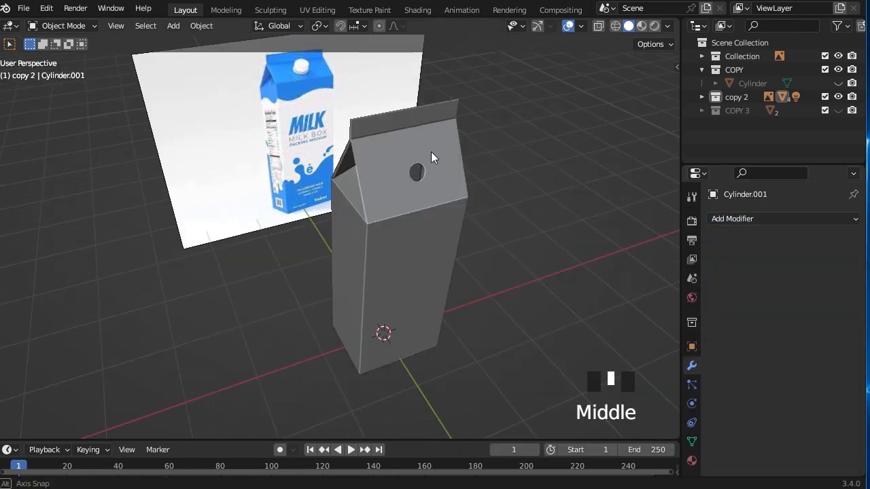
pyautogui.click(317, 9)
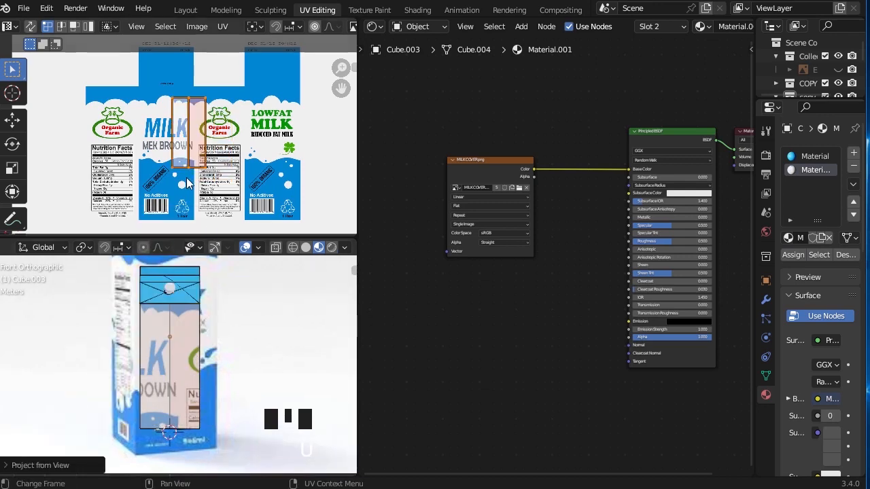
# - Move the carton's UV island over the blue 'MILK' panel so the faces show the label and barcode
pyautogui.press('g')
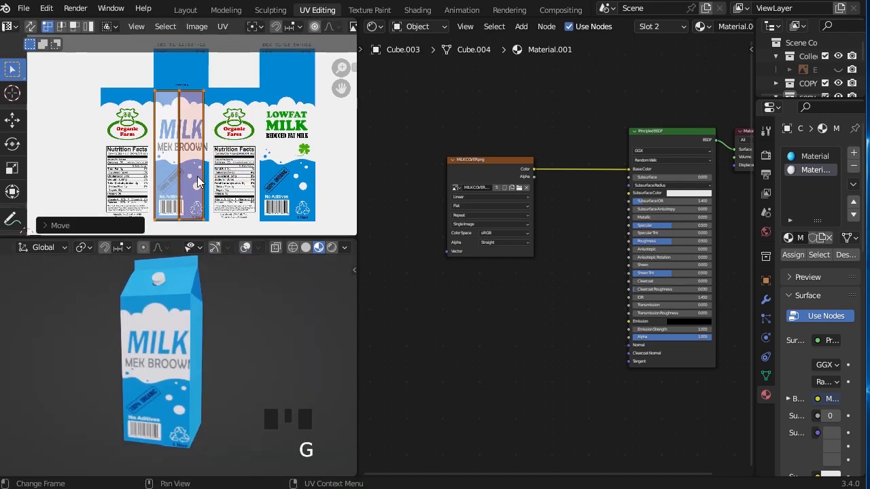